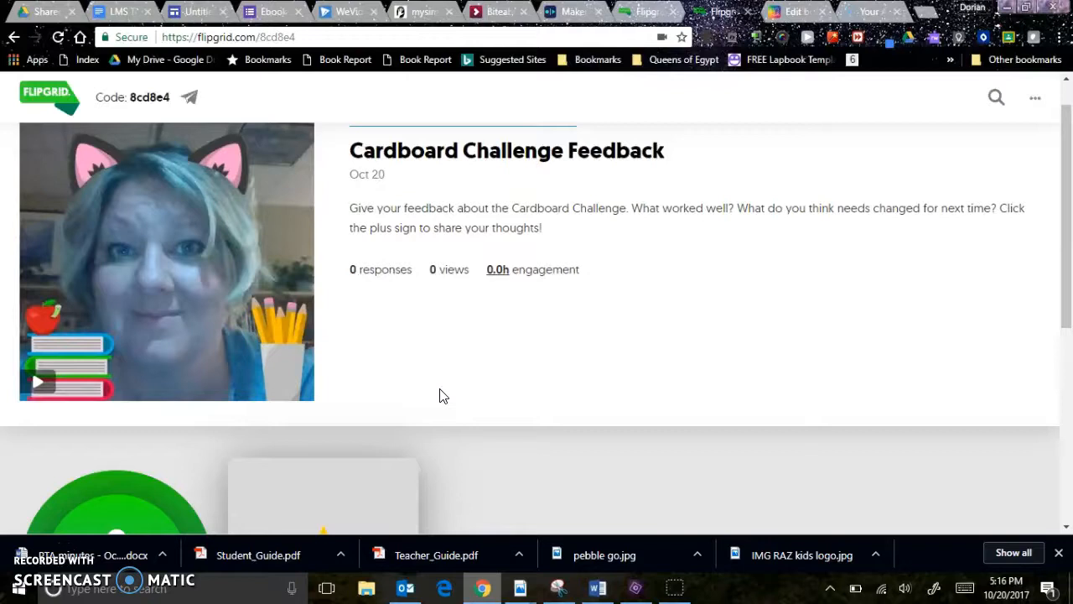
Step: Open the Cardboard Challenge Feedback response recorder and add a blank sticky note
scroll(down, 3)
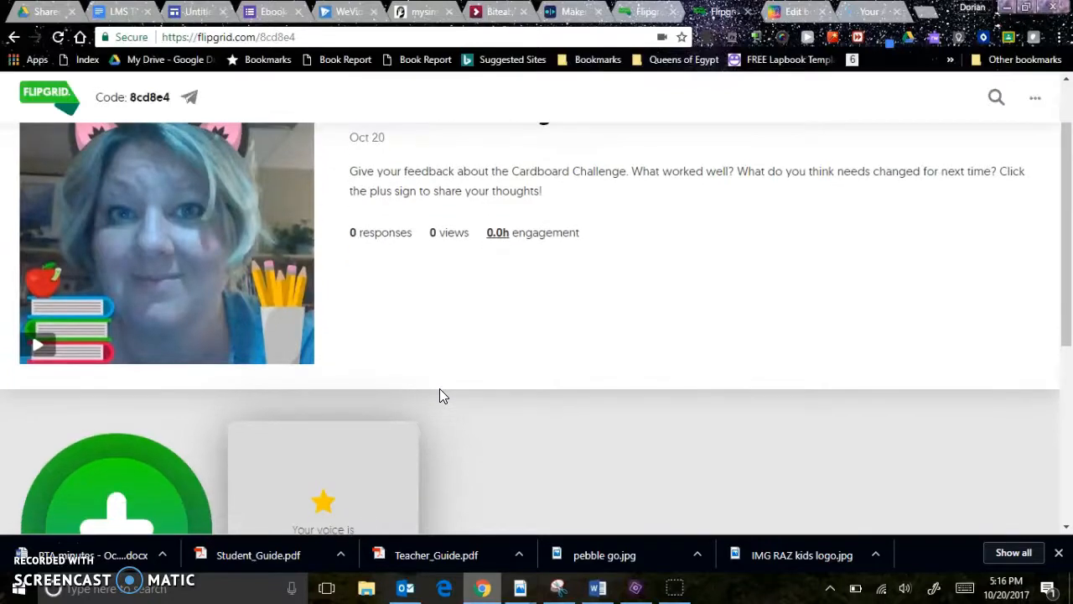
scroll(down, 3)
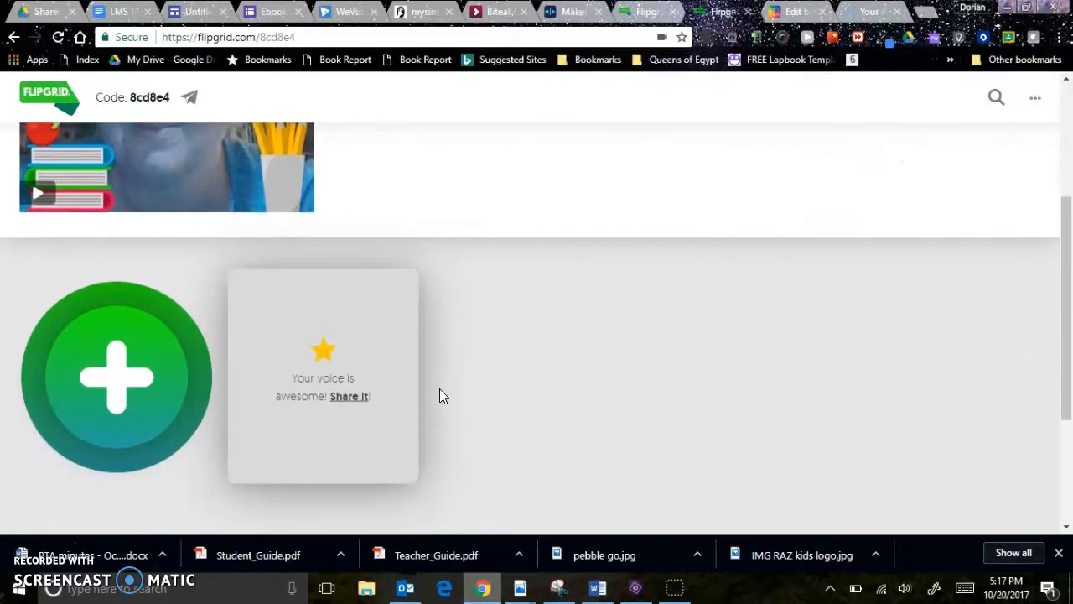
scroll(up, 3)
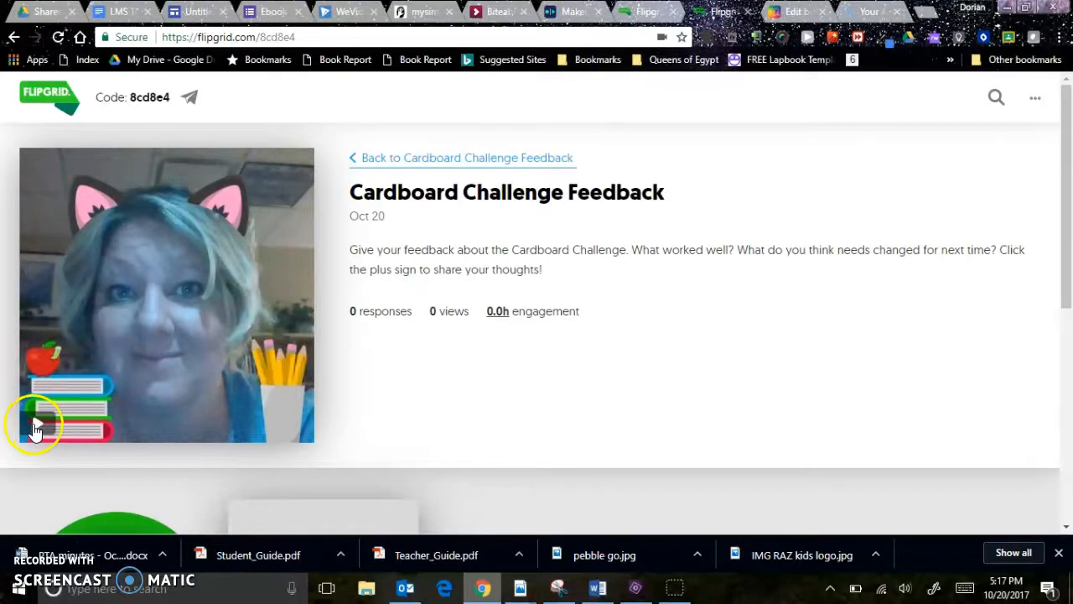
scroll(down, 3)
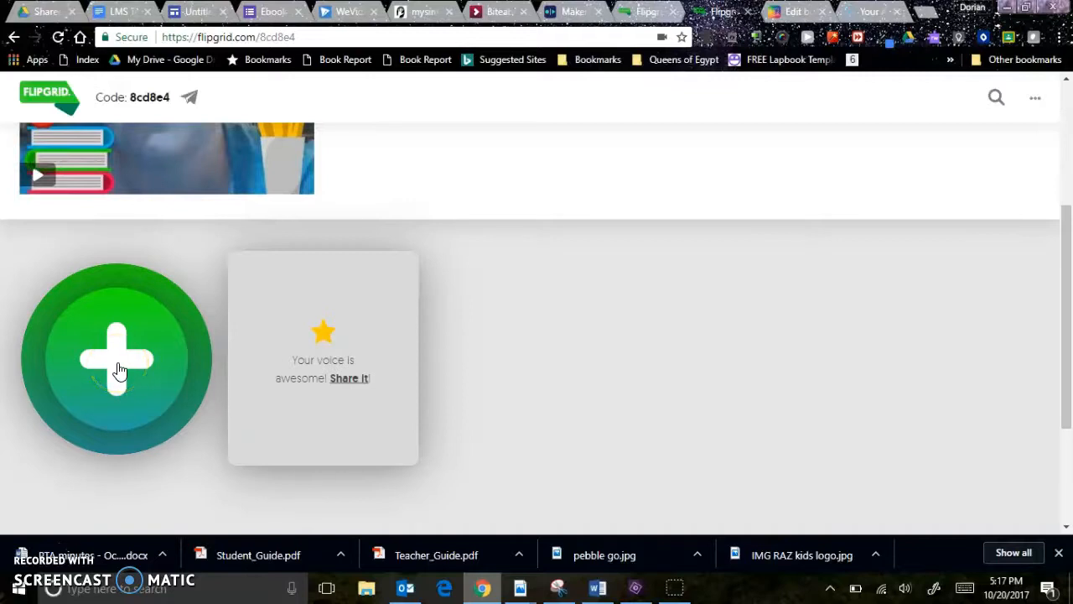
click(117, 358)
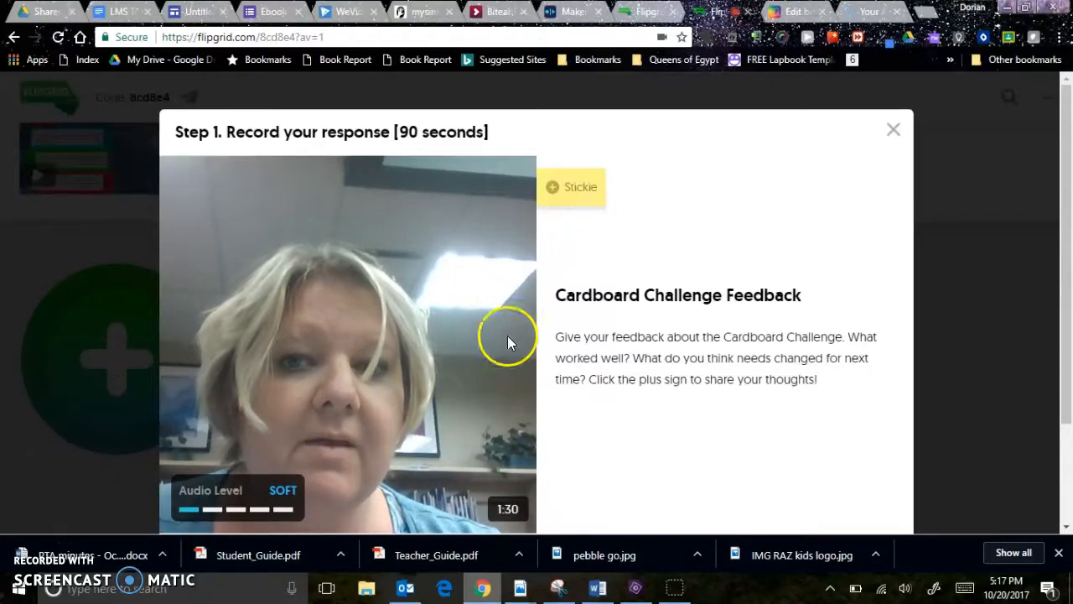
click(571, 186)
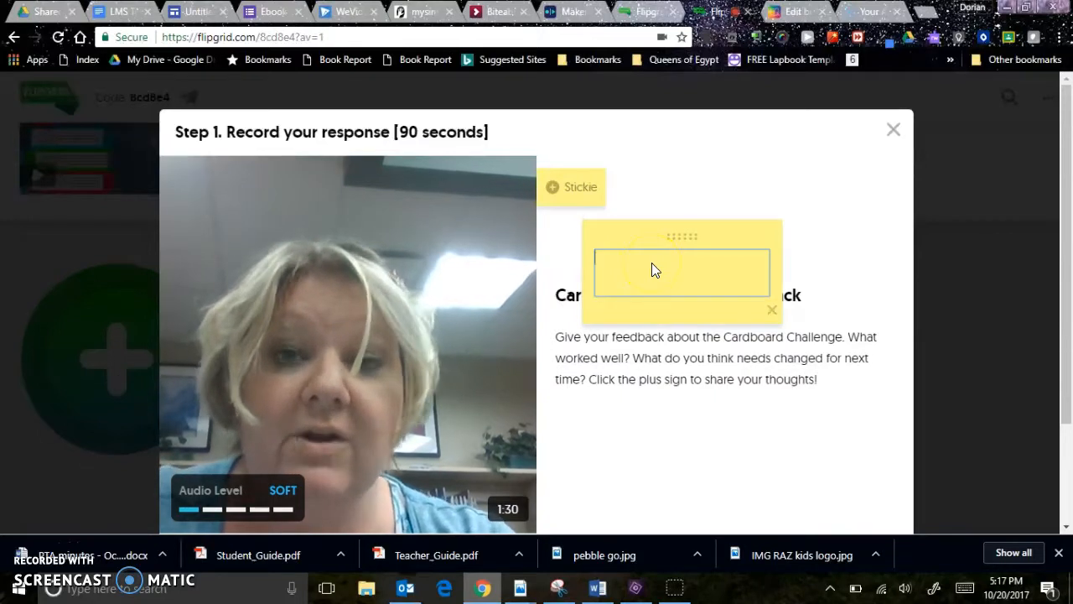
Step: Write 'You can write it here.' on the sticky note
text(You)
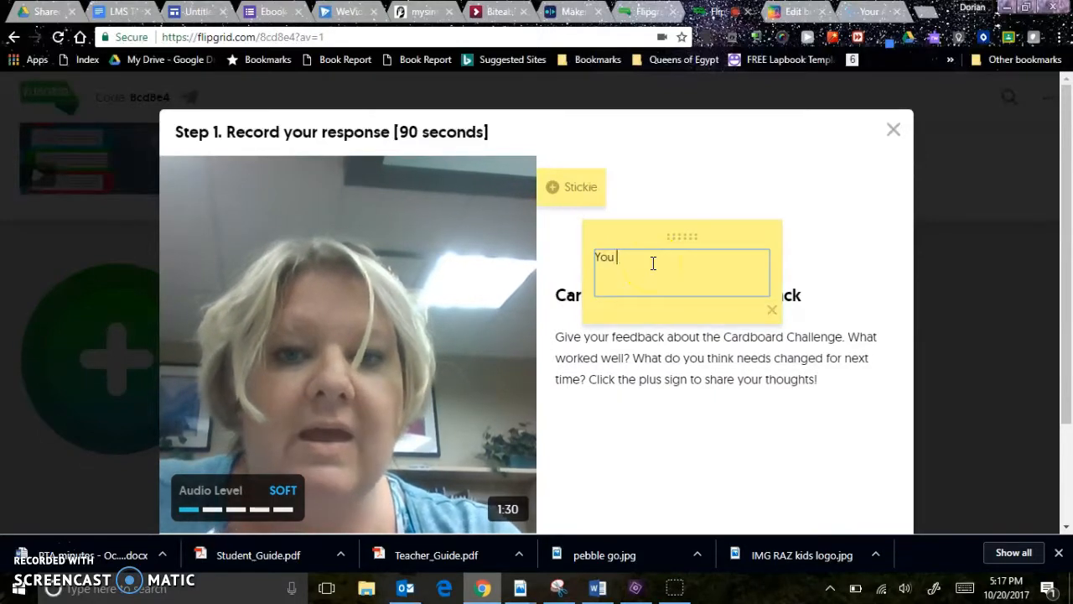
text(can write it here.)
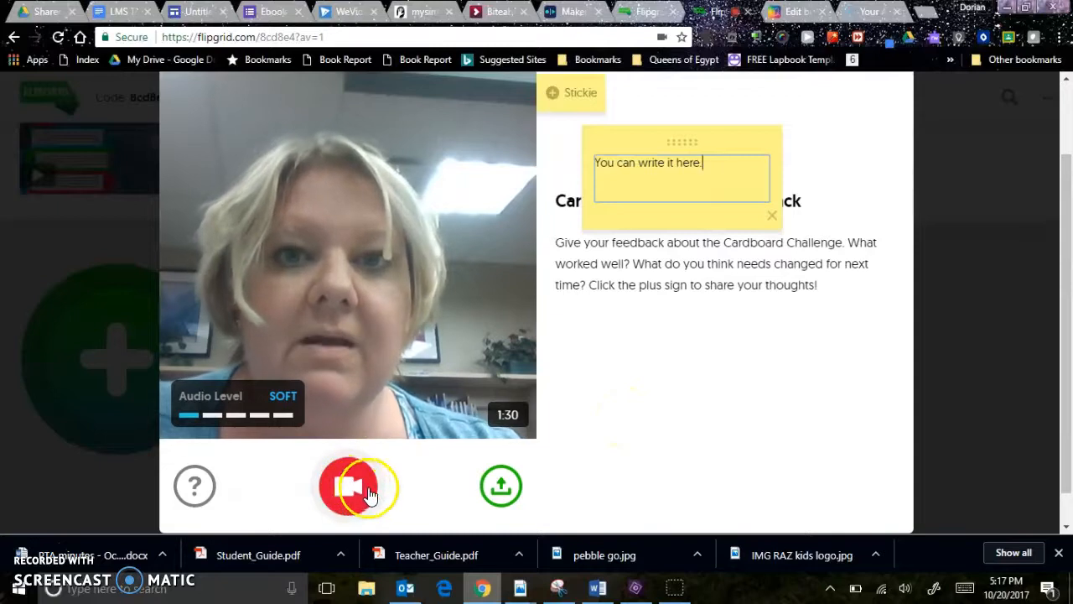
mouse_move(566, 444)
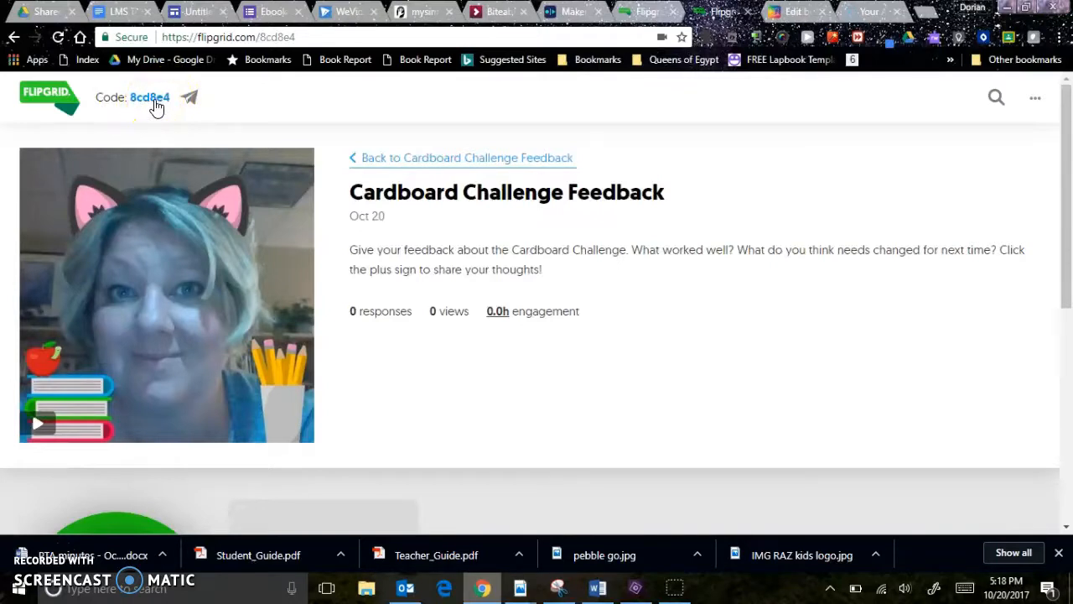
mouse_move(803, 91)
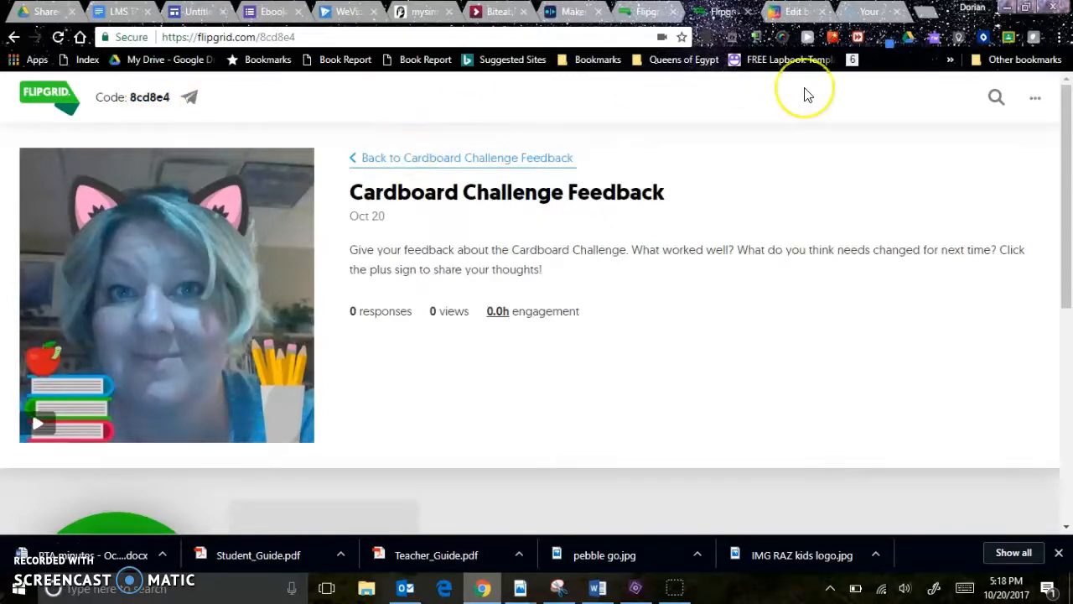
mouse_move(769, 232)
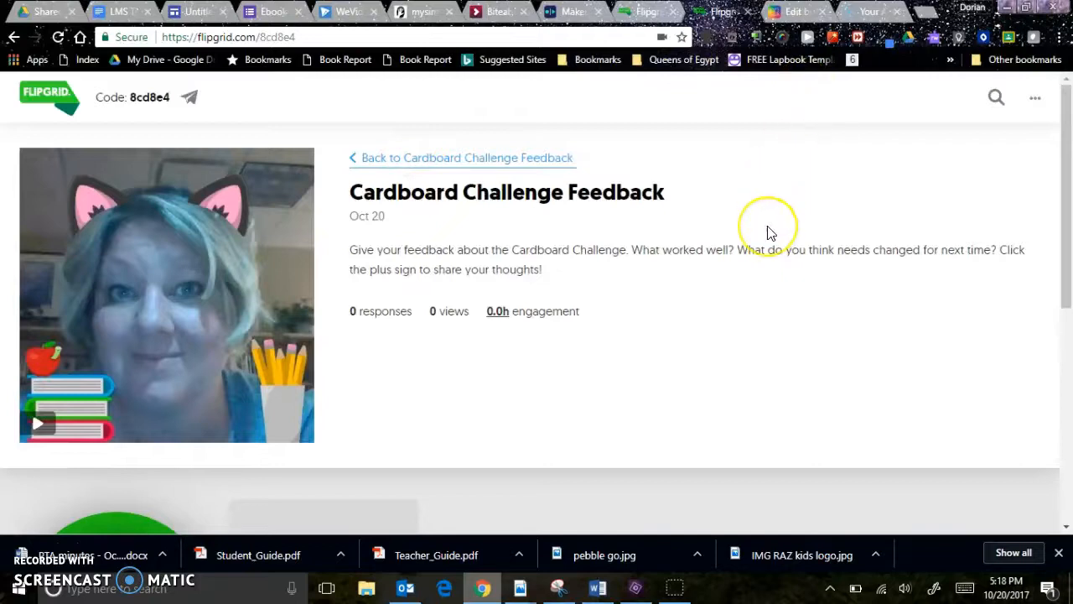
mouse_move(769, 232)
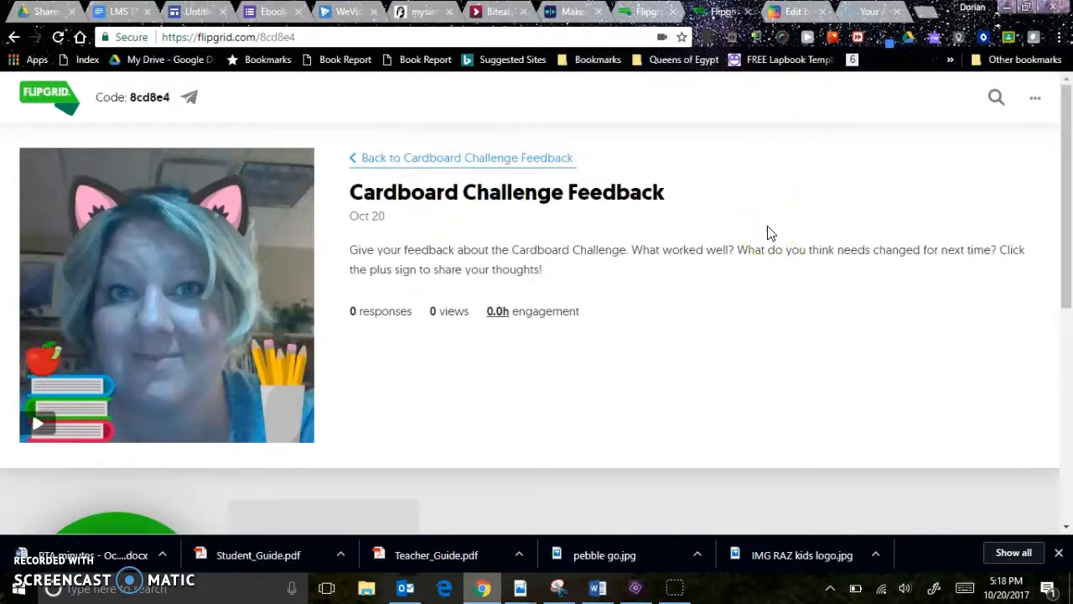